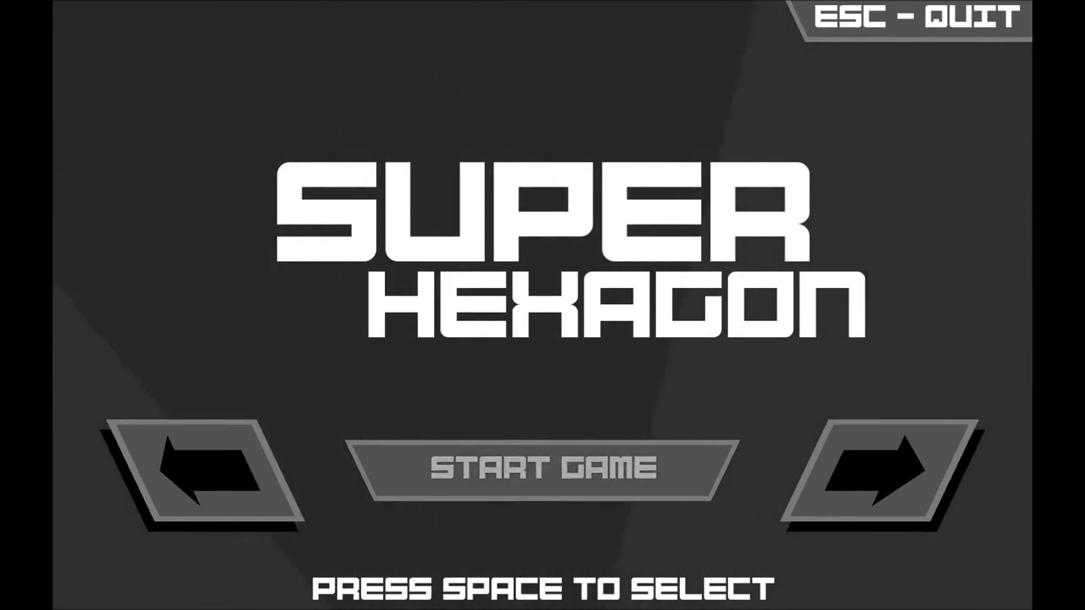
Step: Leave the title screen and move from Hexagoner to the Hexagon stage on Hard
key("space")
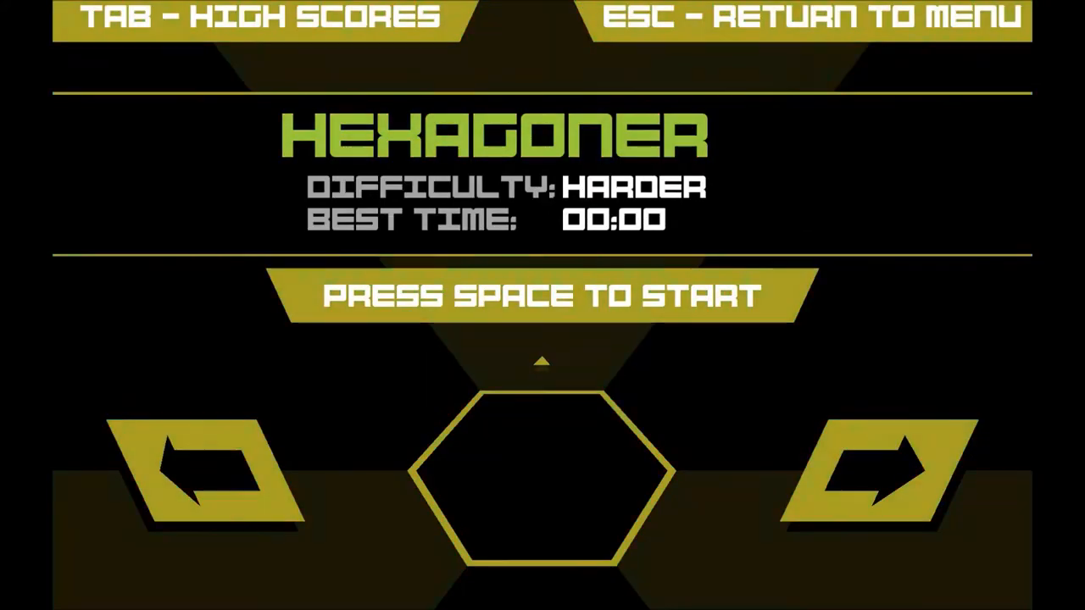
left_click(212, 472)
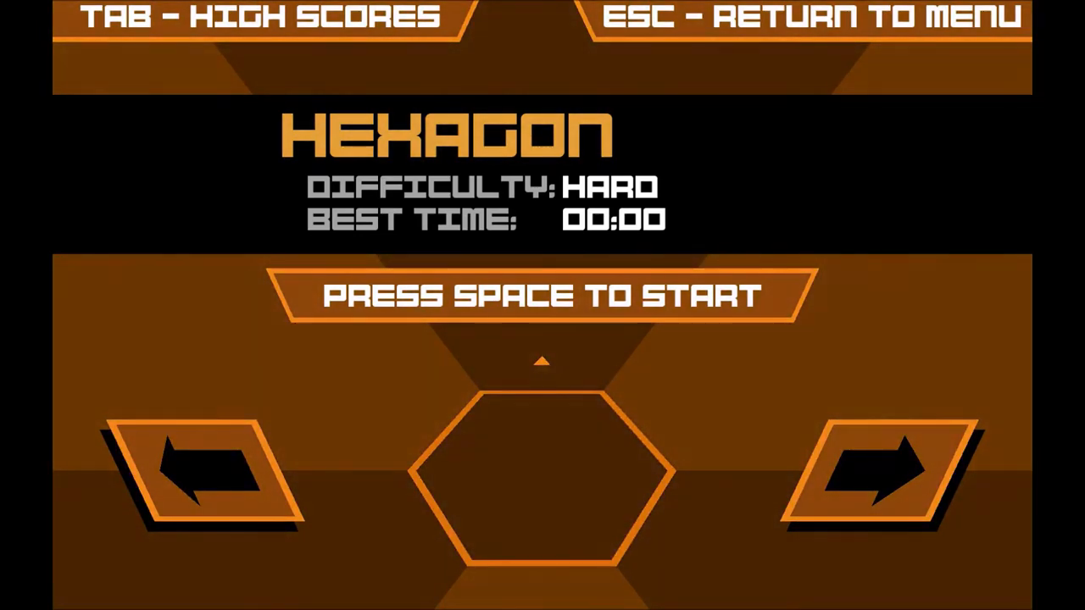
Step: Play three Hexagon runs, retrying after each loss, reaching a best of 6:38
key("space")
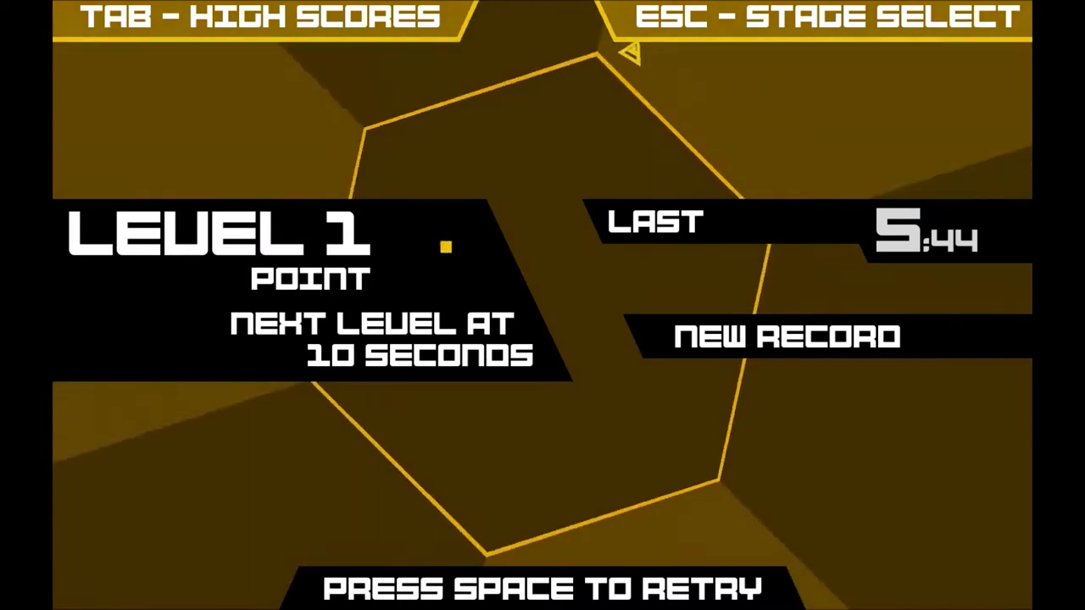
key("space")
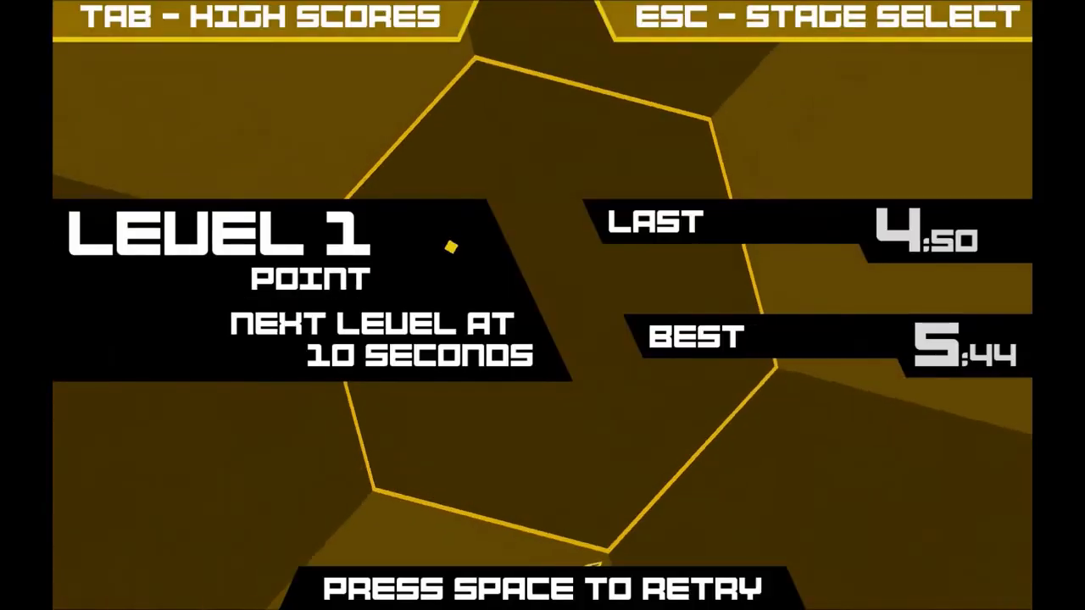
key("space")
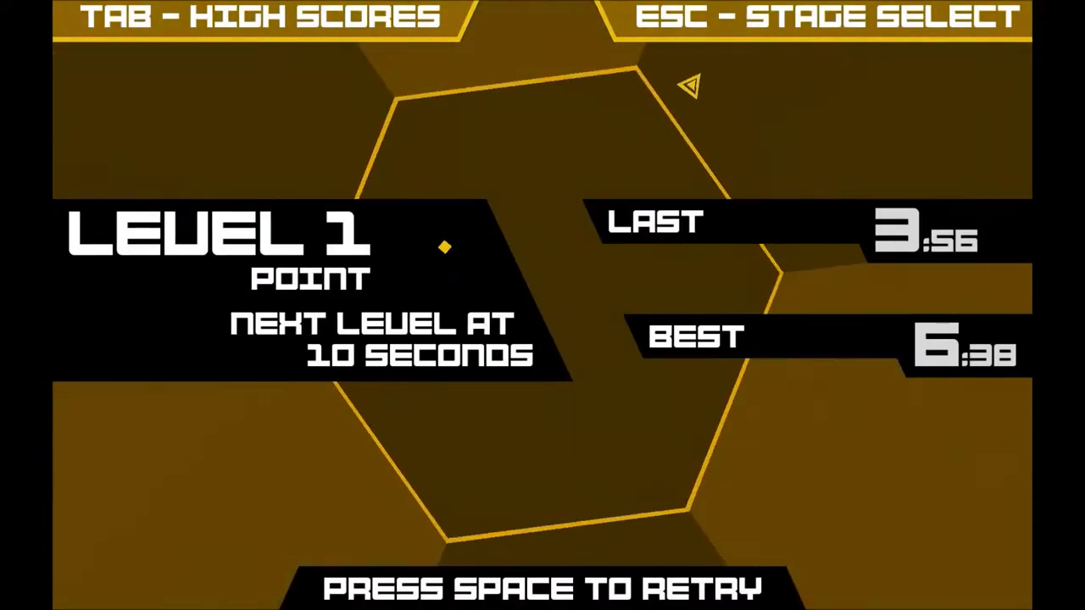
Step: Retry the Hexagon stage and survive 10:33 to reach Level 2 (Line)
key("space")
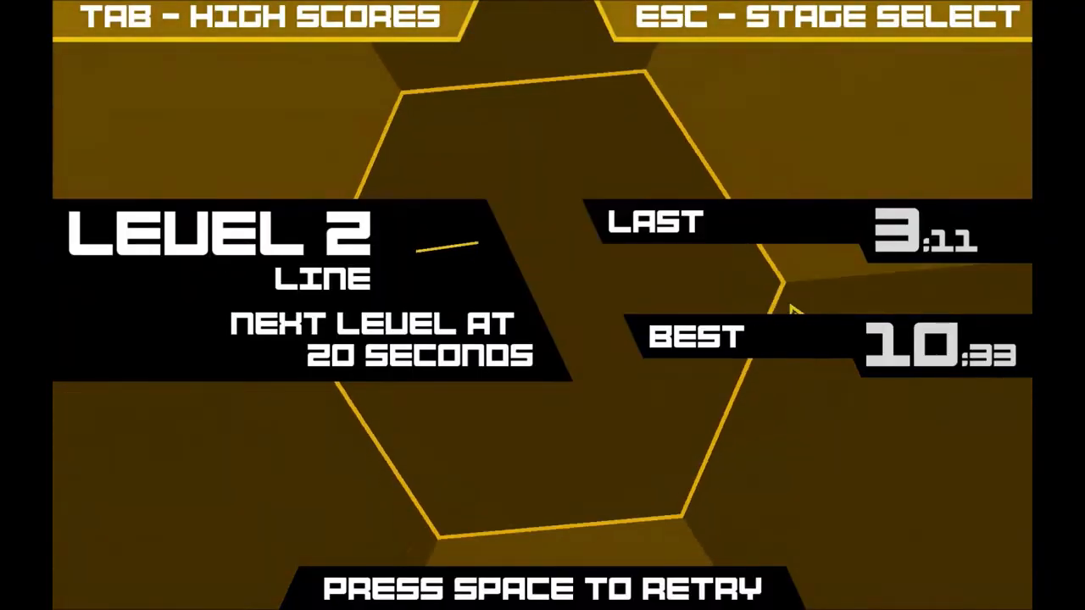
Step: Retry twice, setting records of 11:27 then 12:31 on Level 2 (Line)
key("space")
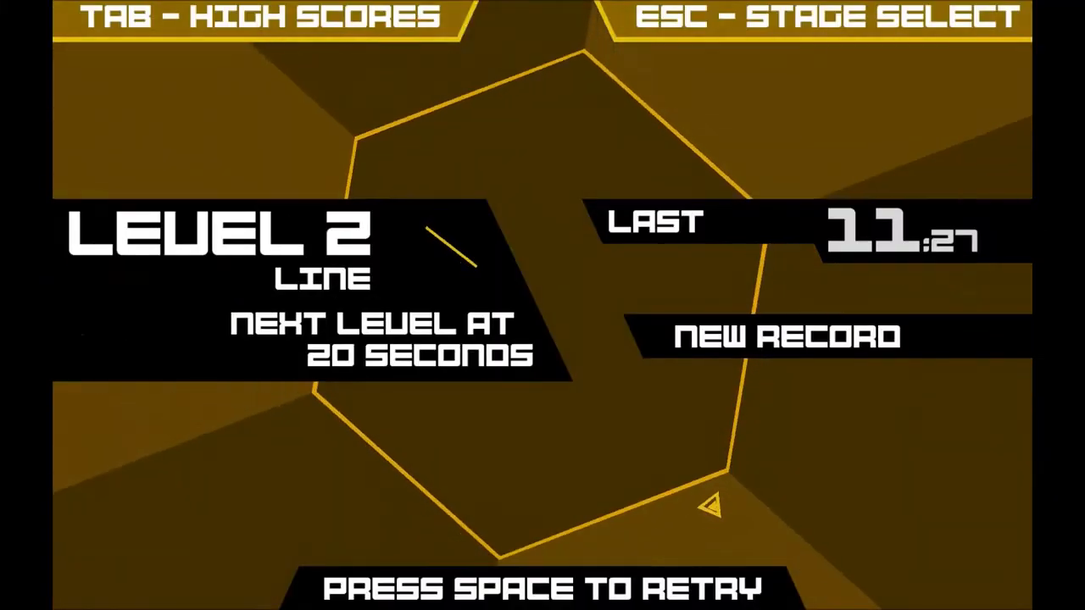
key("space")
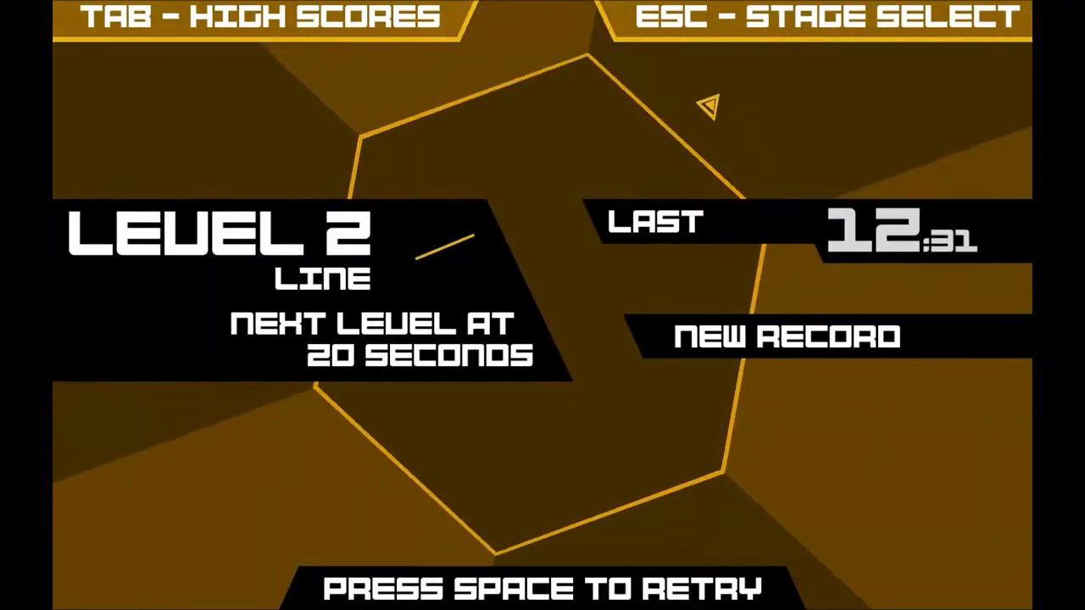
Step: Play further runs of 13:15 and 9:22, then a new 15:05 record
key("space")
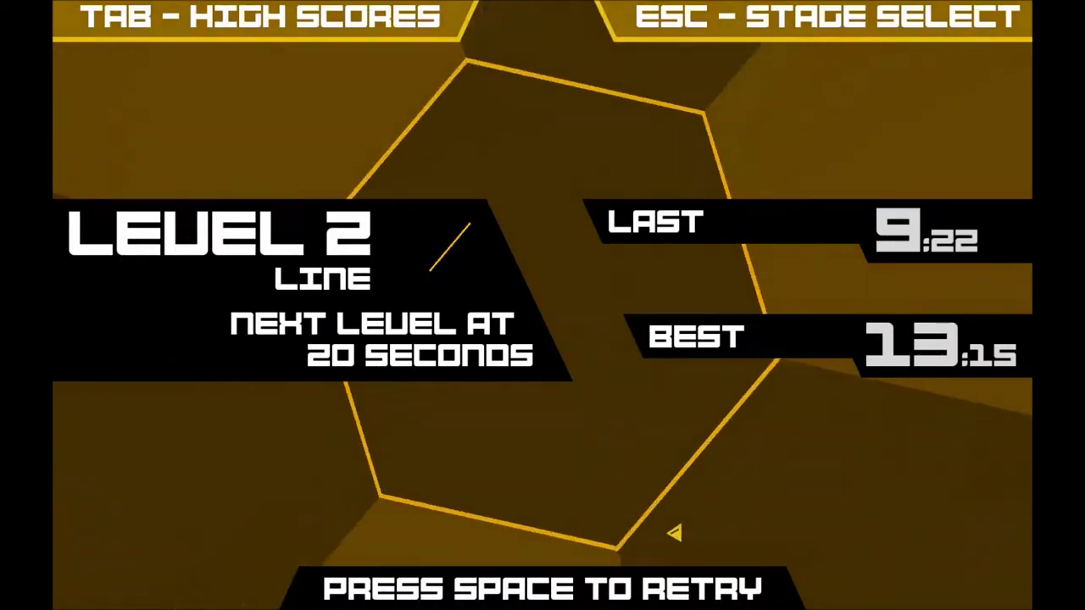
key("space")
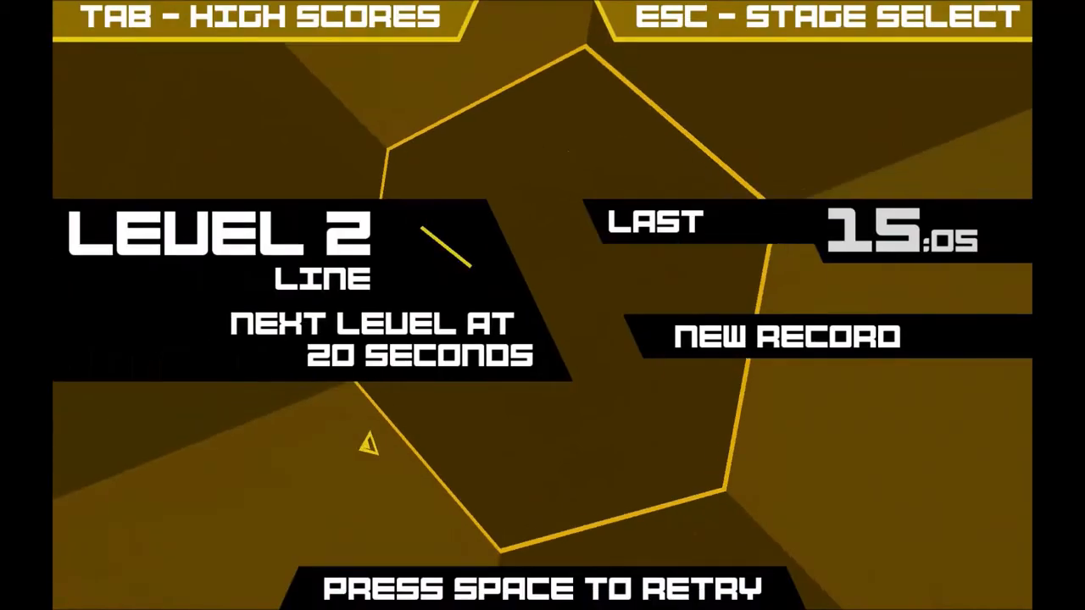
Step: Play runs of 14:10 and 12:21, then escape back to Hexagon stage selection
key("space")
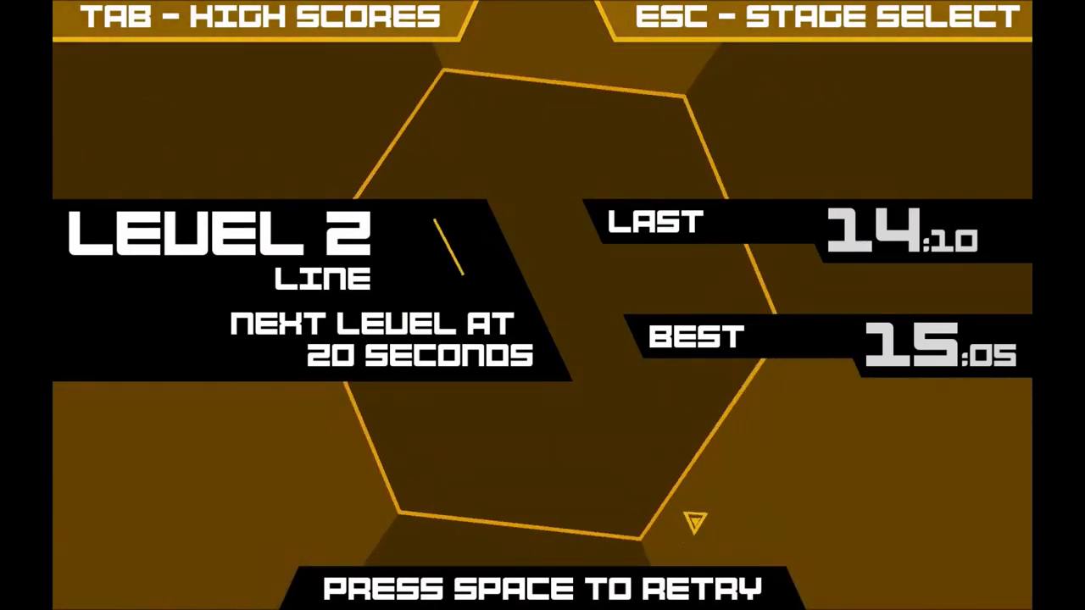
key("space")
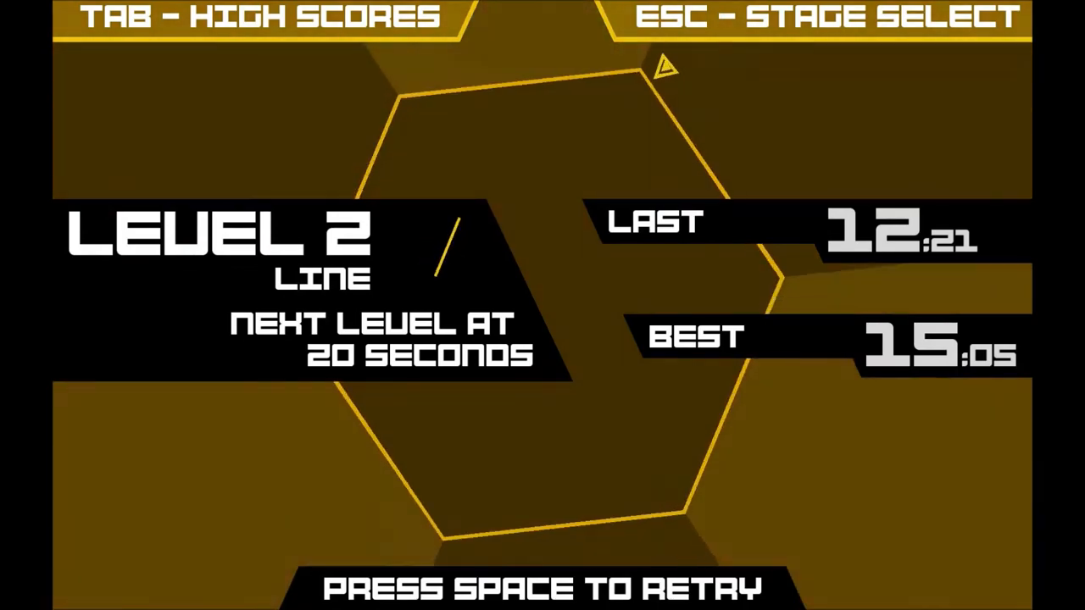
key("Escape")
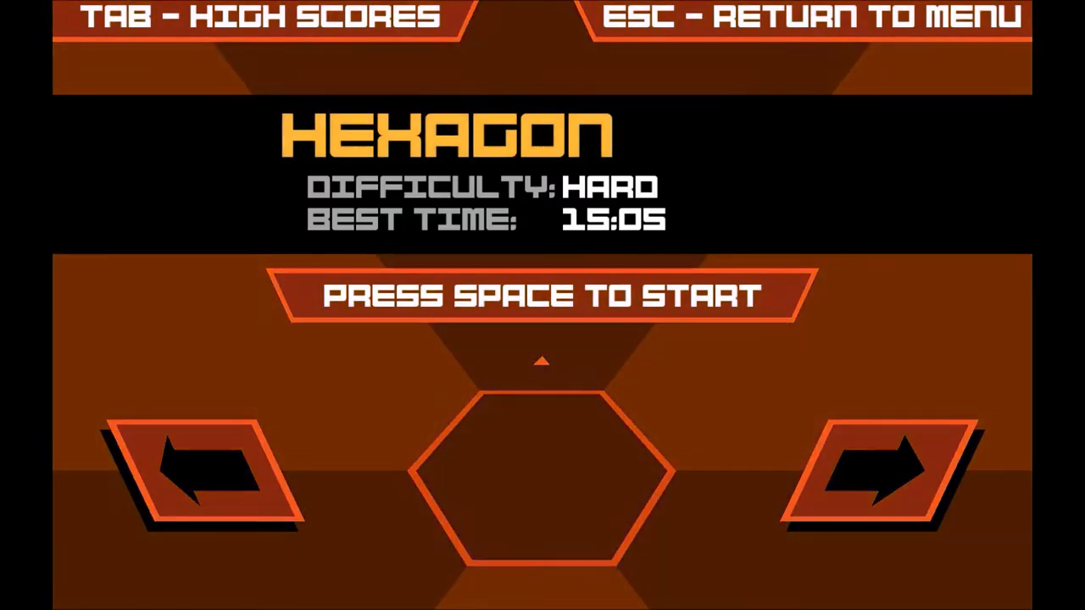
Step: Restart the Hexagon stage and play runs of 10:33, 8:27 and 5:44
key("space")
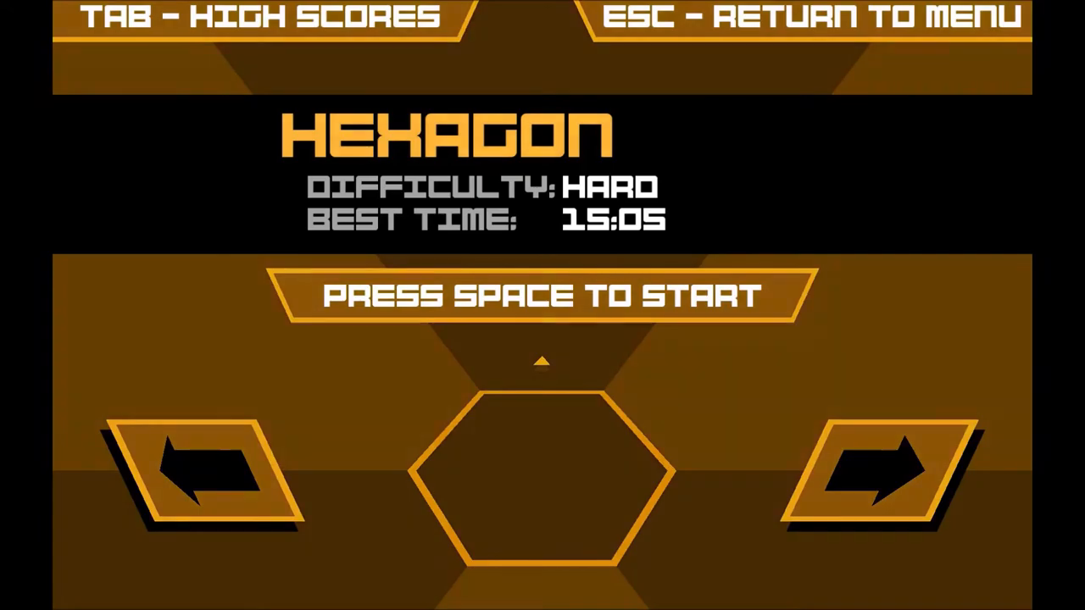
key("space")
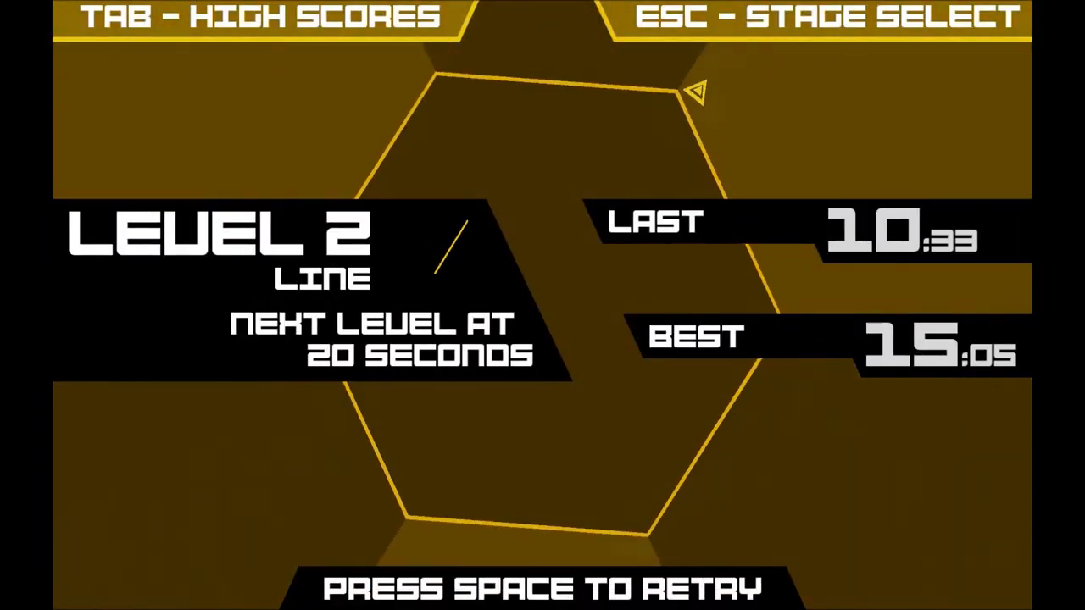
key("space")
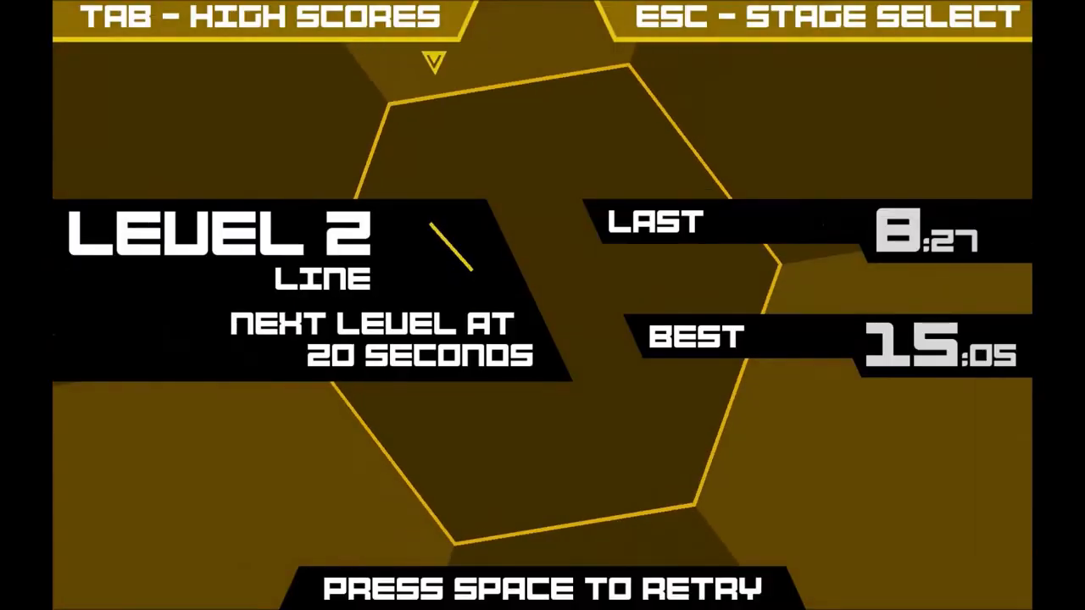
key("space")
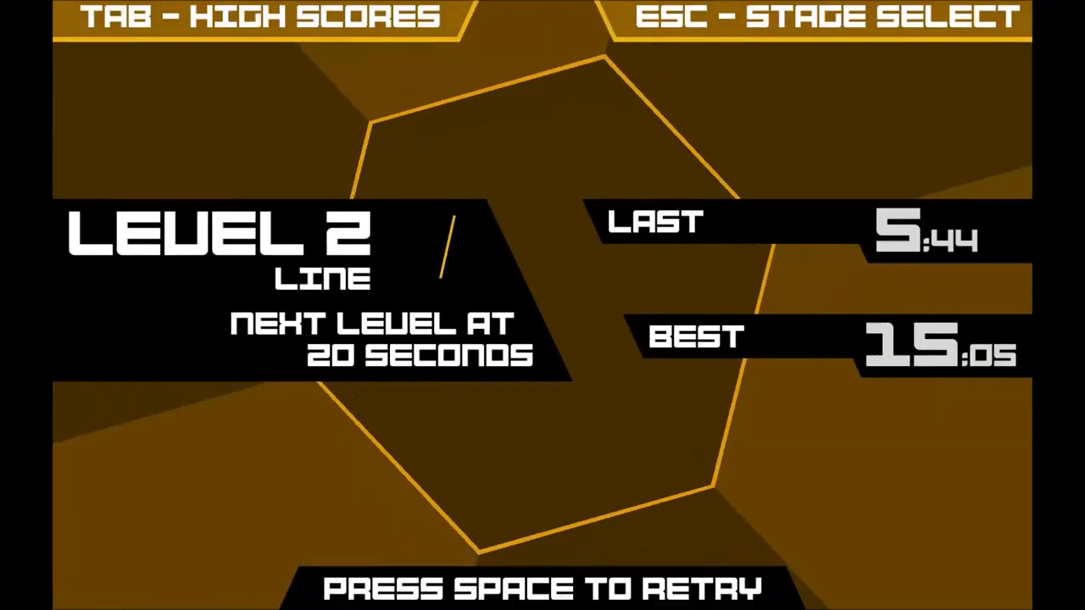
key("space")
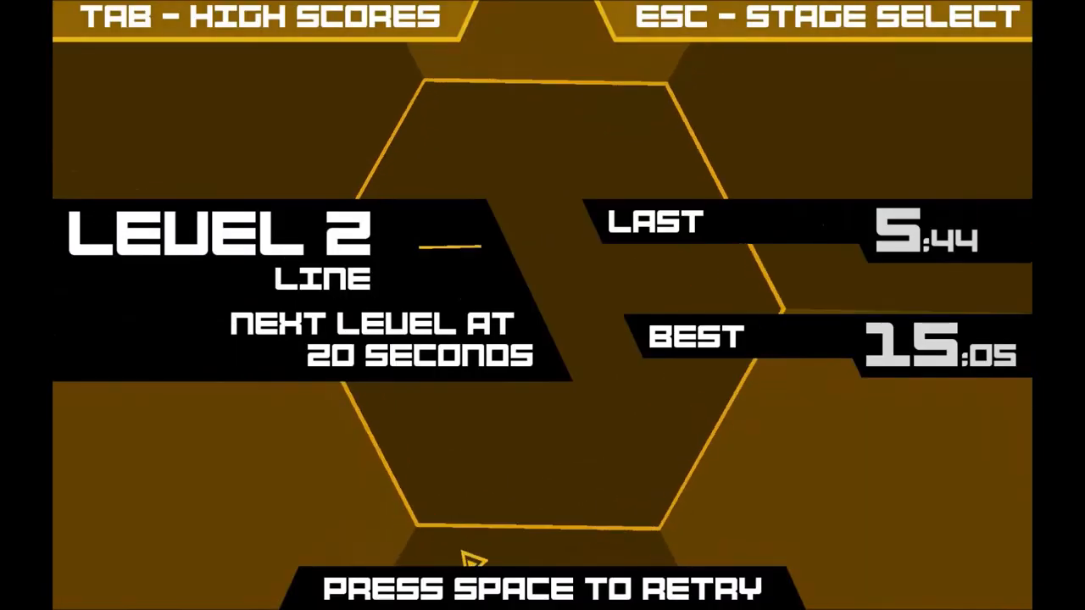
Step: Play a 12:21 run, then retry into a short run of about 3 seconds
key("space")
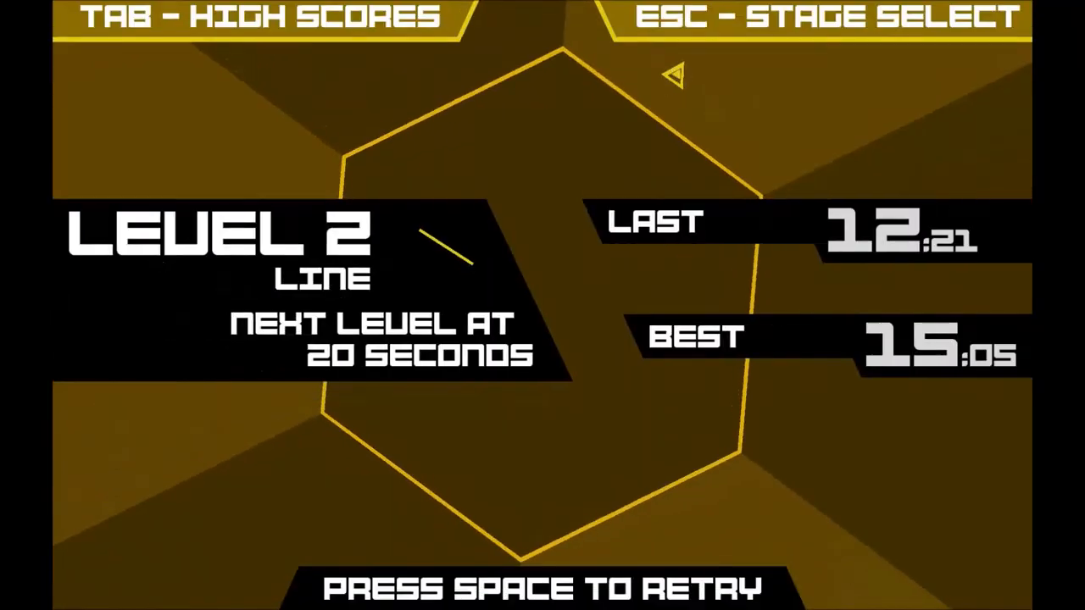
key("space")
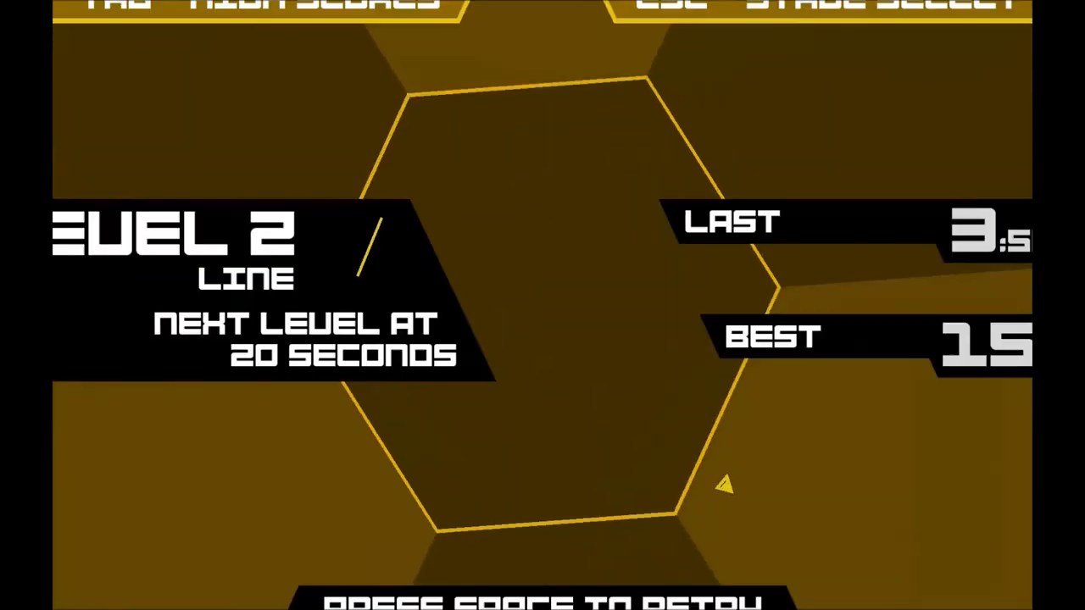
Step: Play a 3:11 Hexagon run, then leave to pick a different stage
key("space")
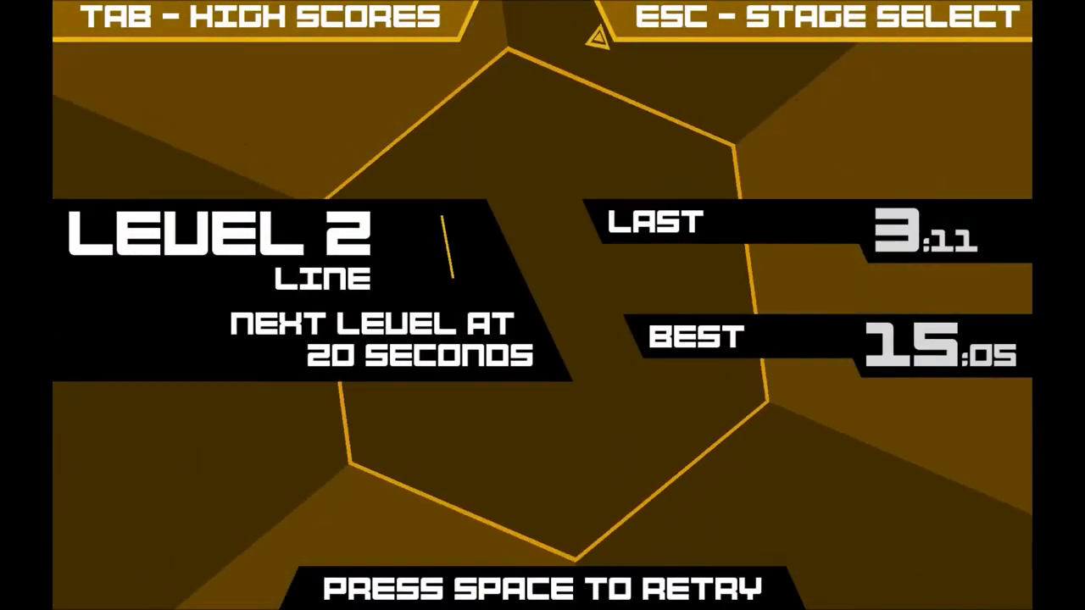
key("space")
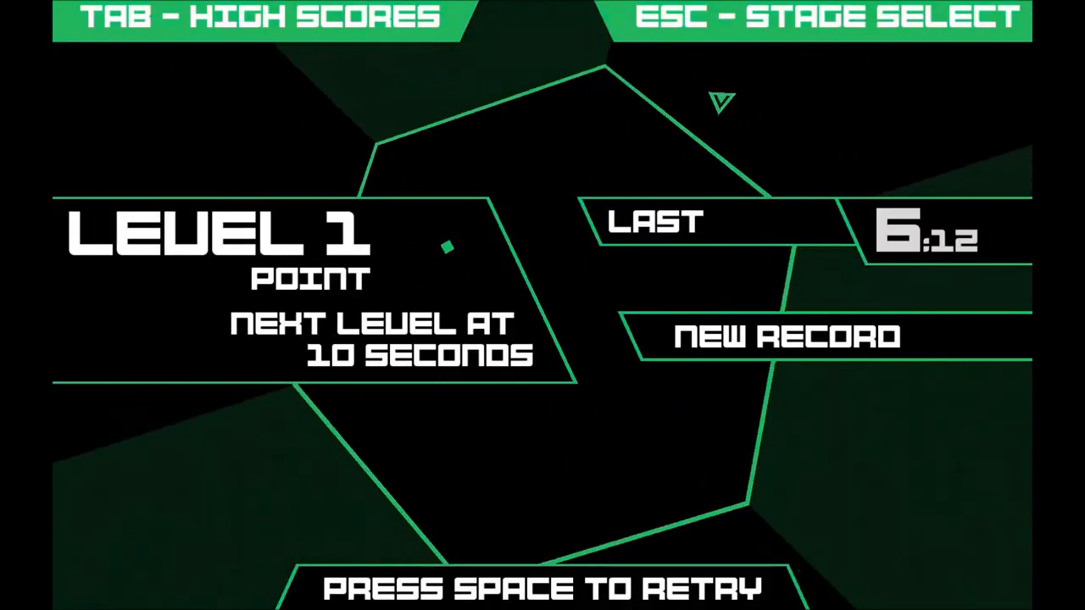
Step: Start another run on the green Point stage after the 6:12 record
key("space")
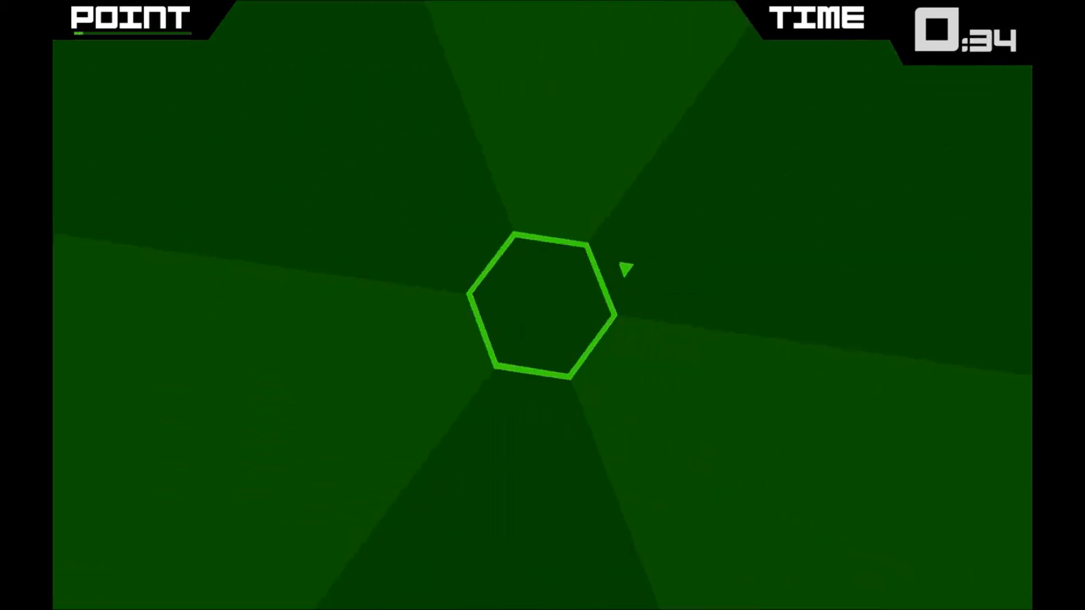